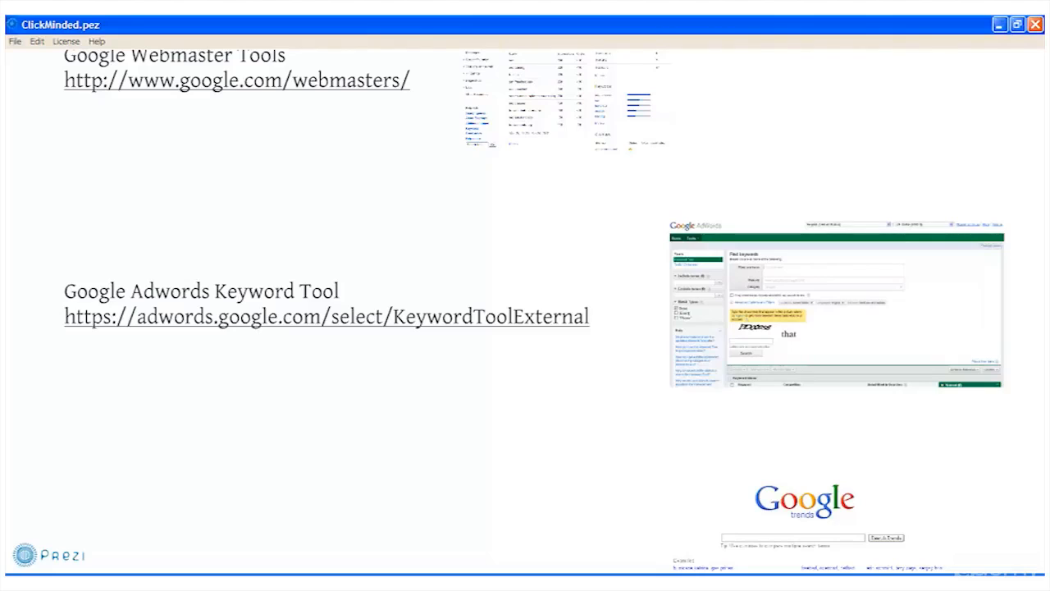
{"action": "scroll", "scroll_direction": "down", "scroll_amount": 3}
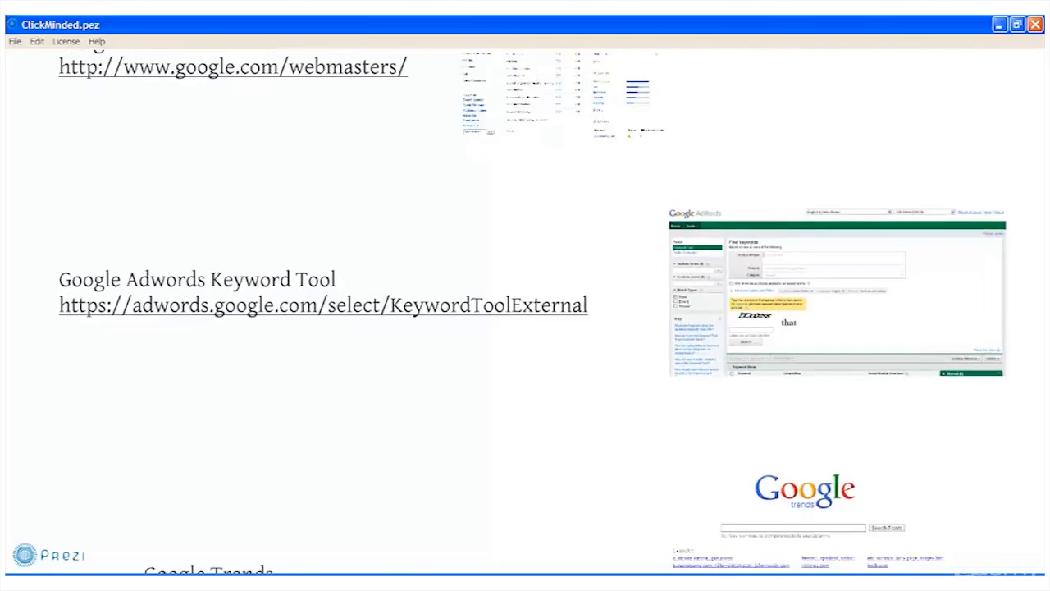